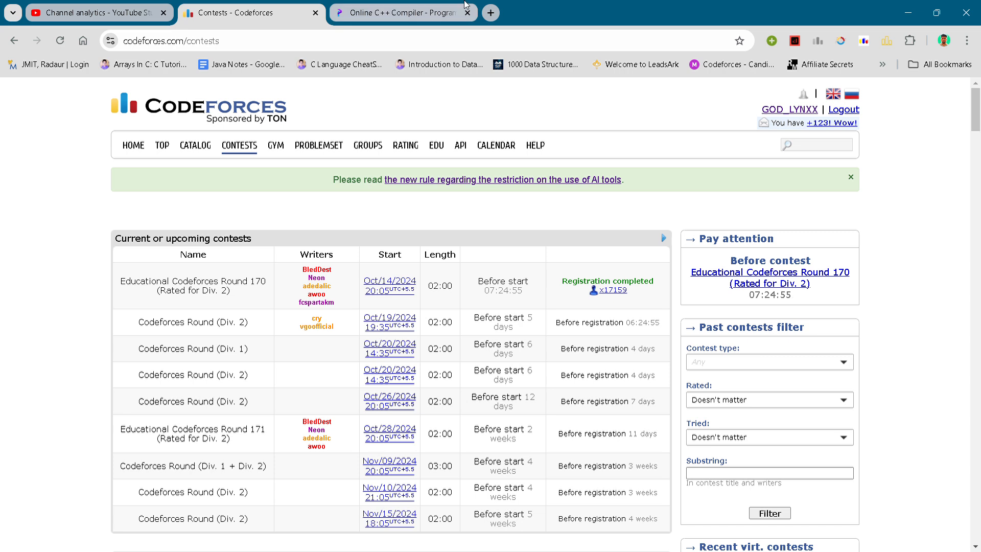
Step: Switch from the Codeforces contests page to the Programiz compiler showing the problem A solution
click(402, 13)
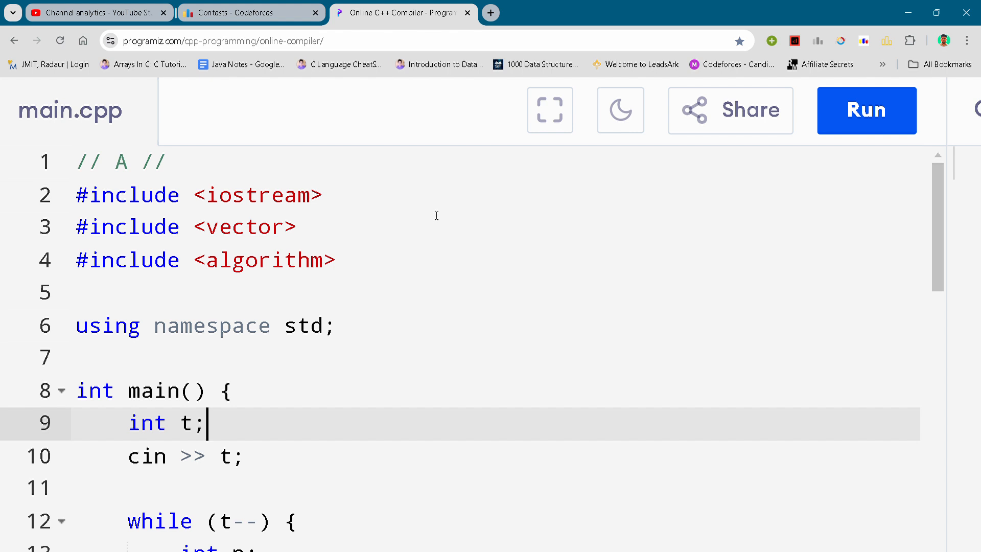
scroll(down, 3)
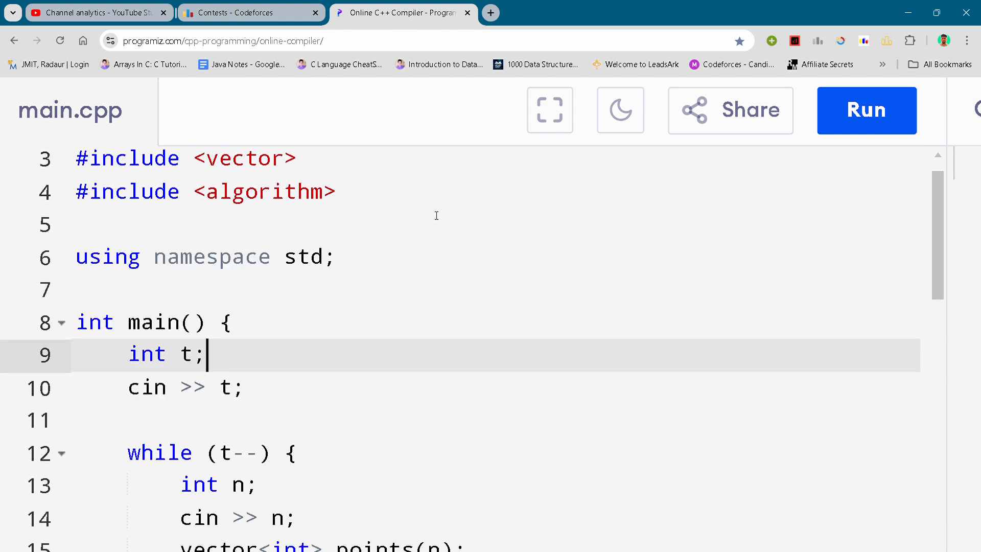
scroll(down, 3)
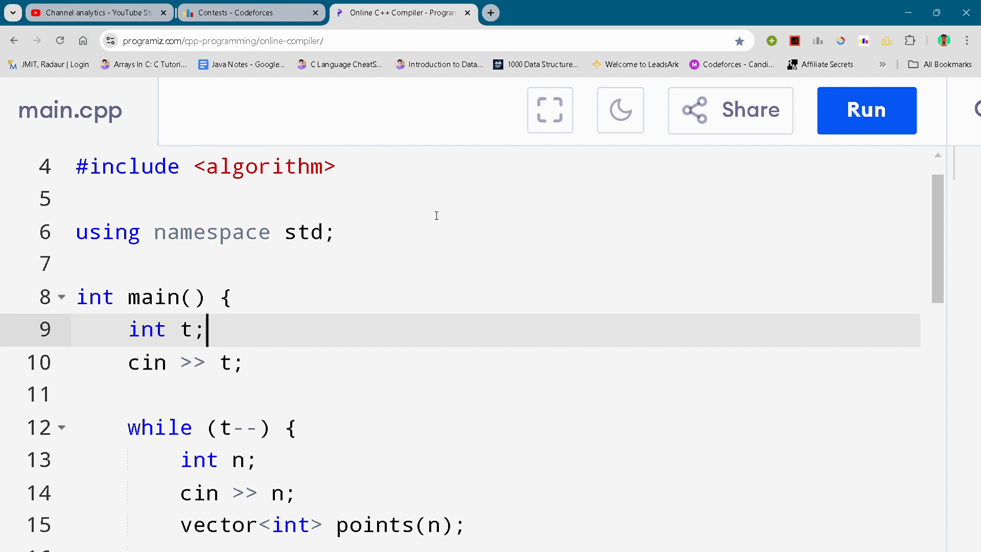
scroll(down, 3)
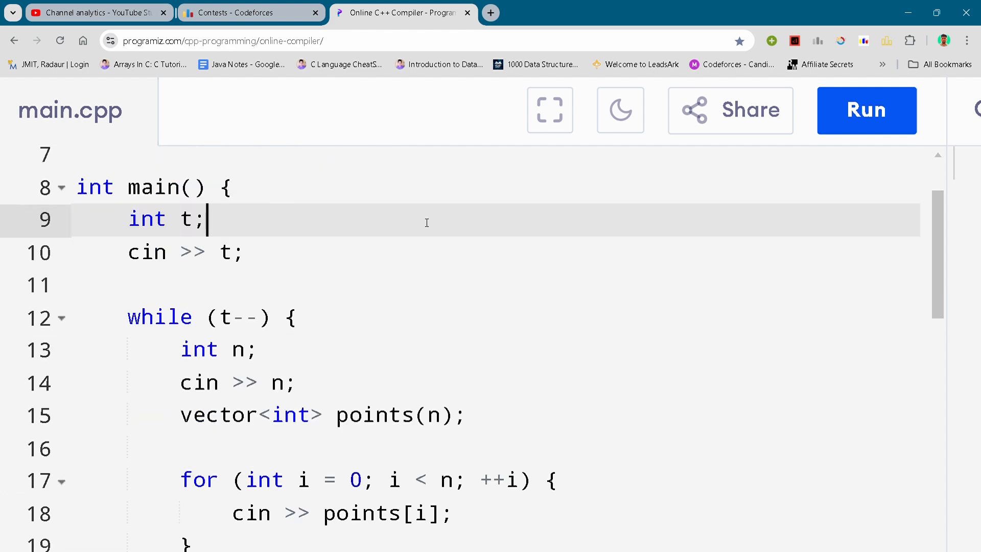
click(247, 251)
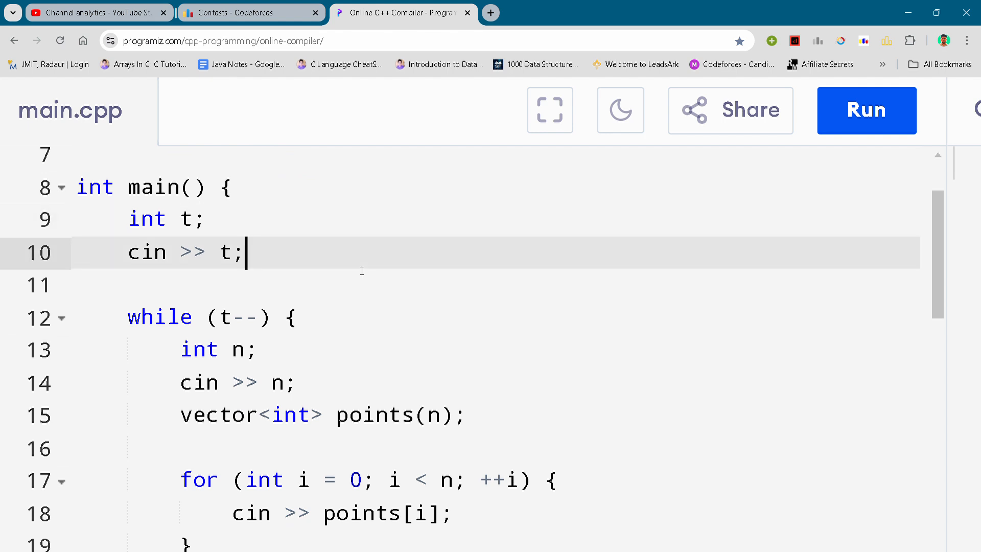
scroll(down, 3)
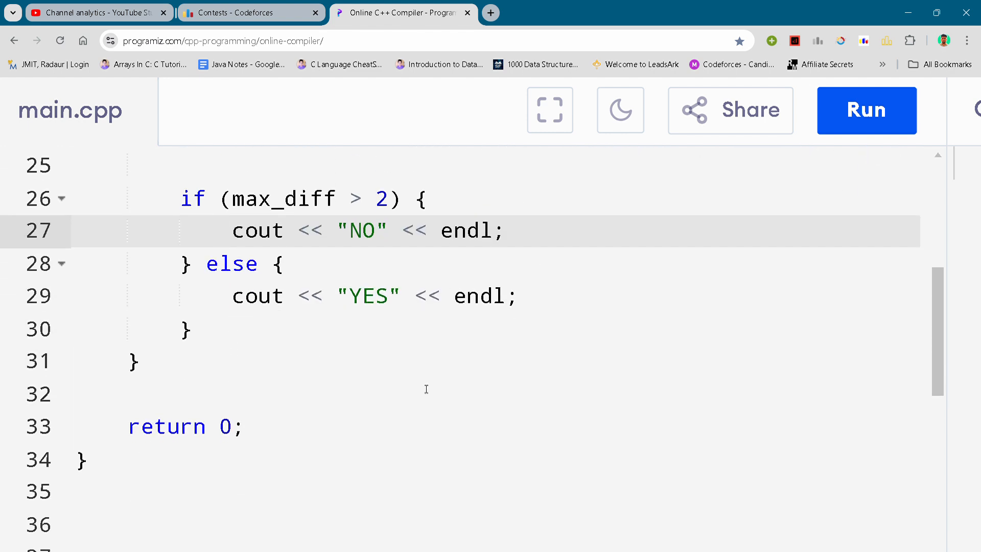
click(425, 393)
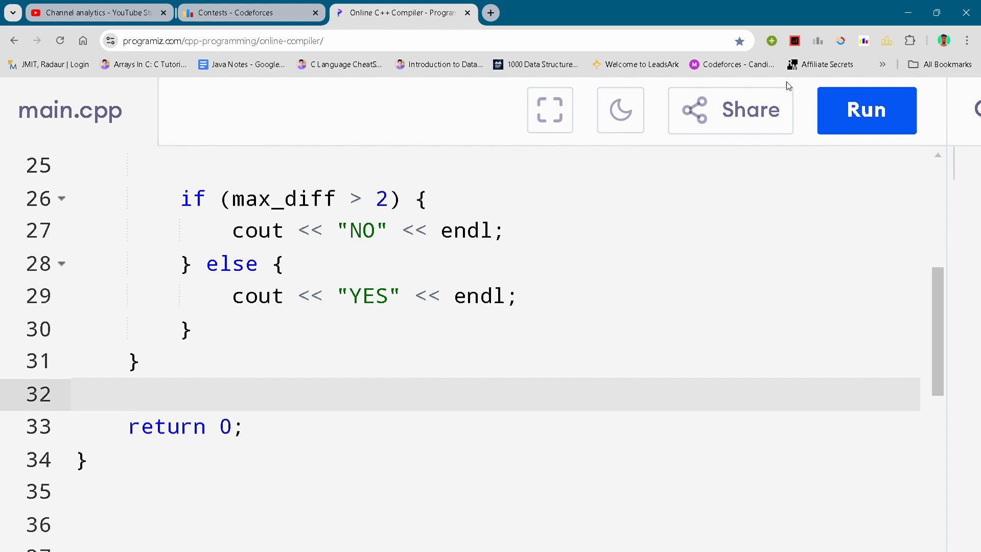